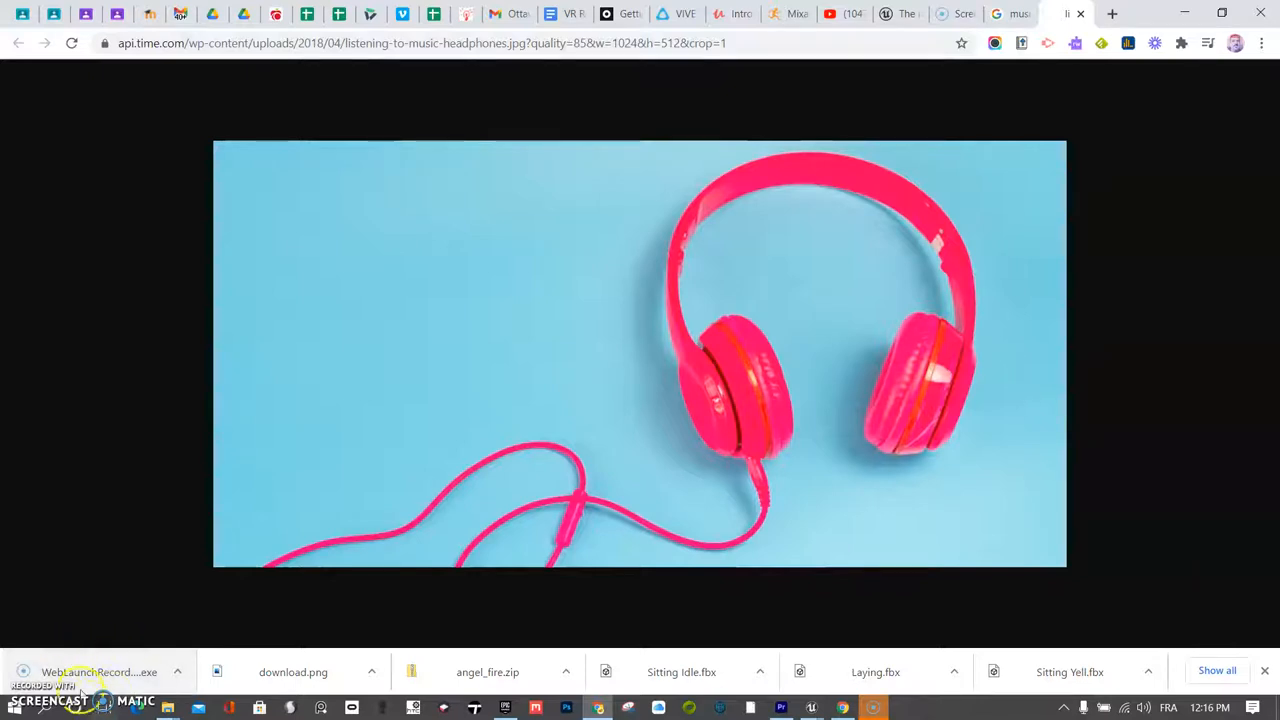
mouse_move(245, 17)
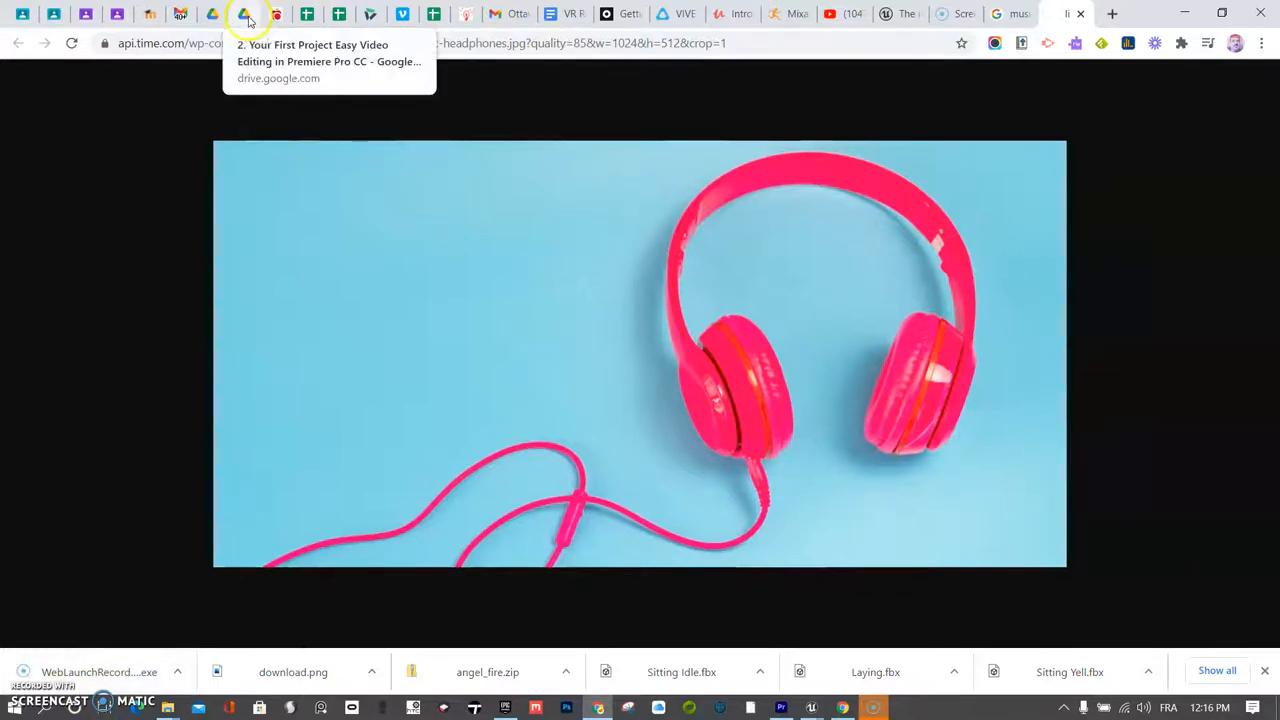
- Switch to the Google Drive tab showing the Music Humble Bundle folder
left_click(242, 15)
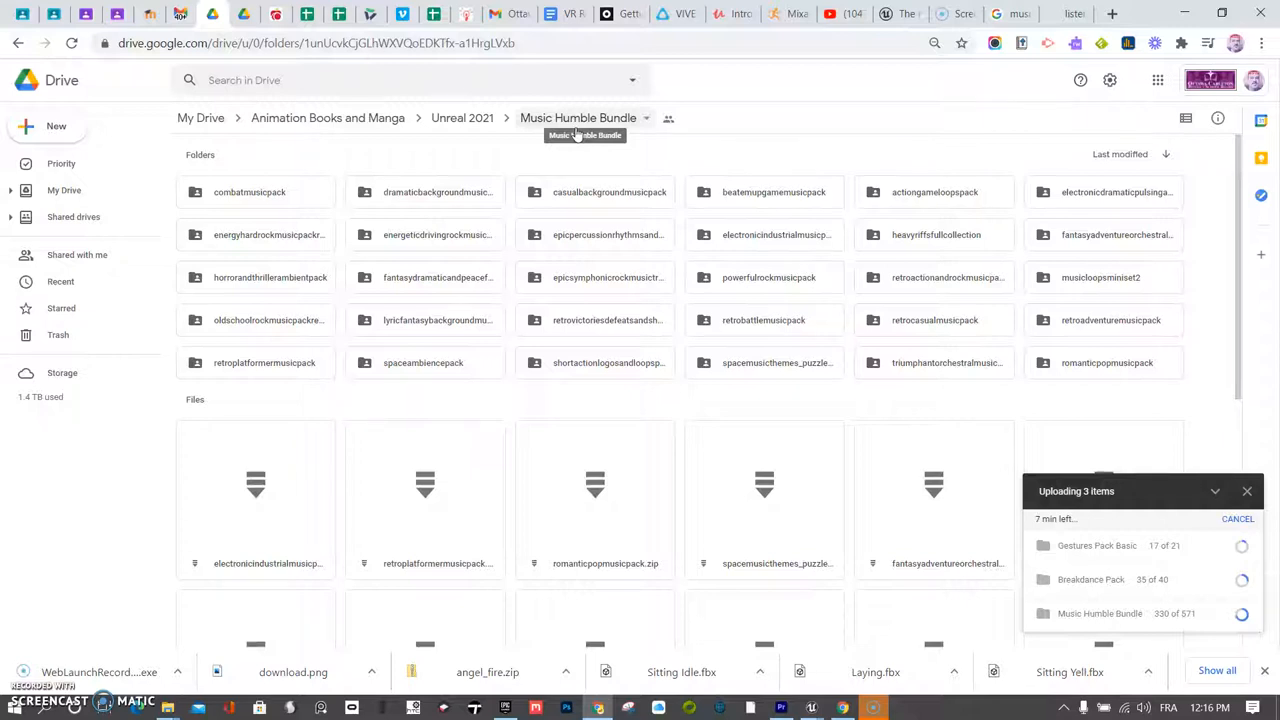
mouse_move(648, 124)
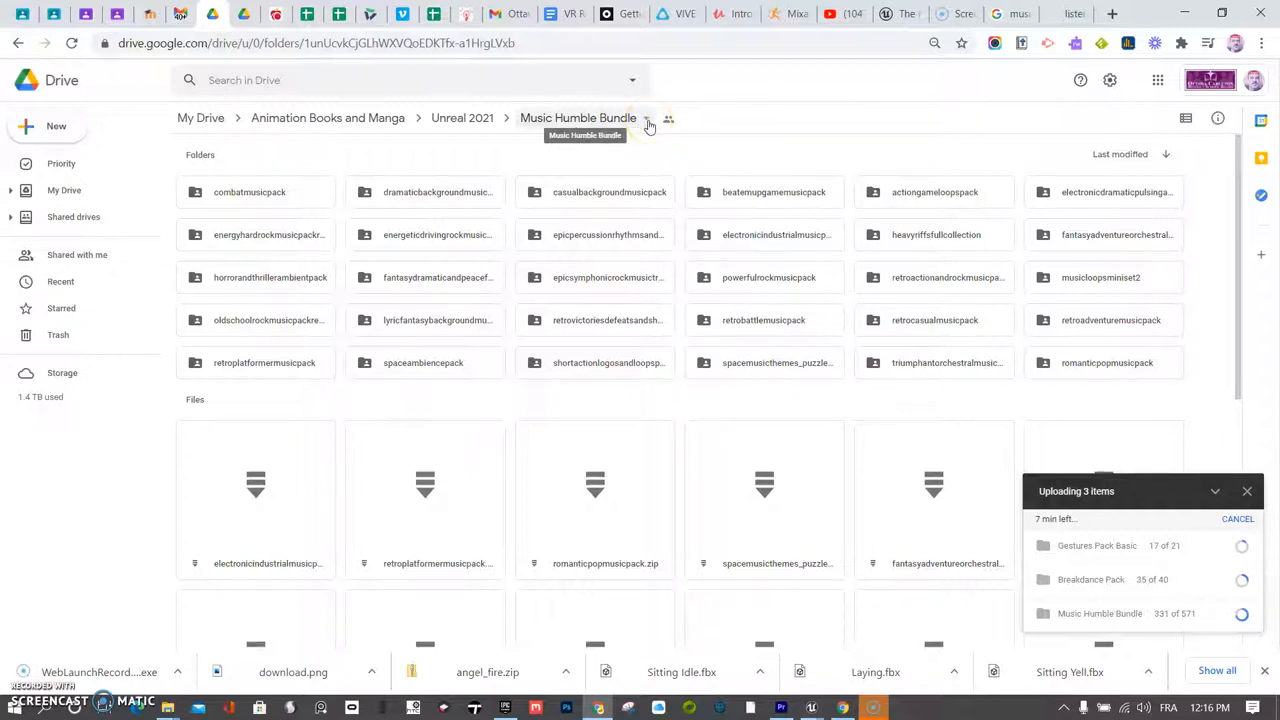
mouse_move(735, 263)
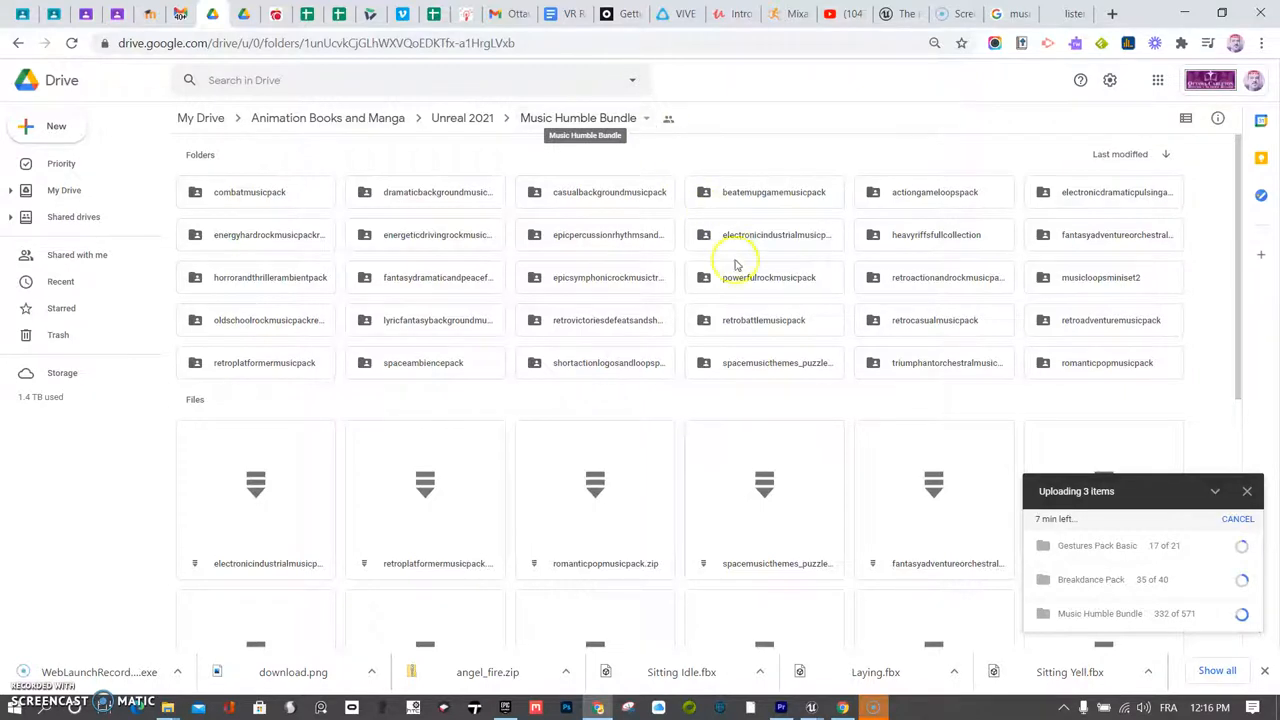
- Open the powerfulrockmusicpack folder to view its rock MP3 tracks
double_click(765, 277)
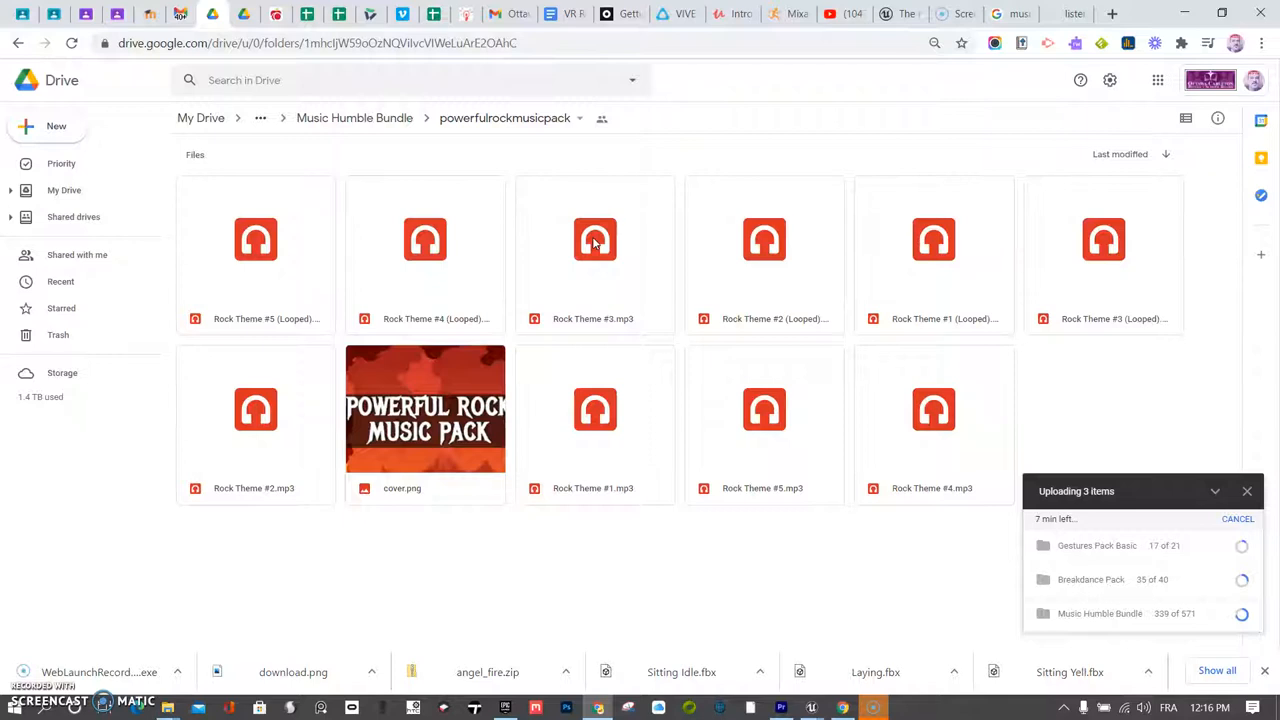
left_click(595, 240)
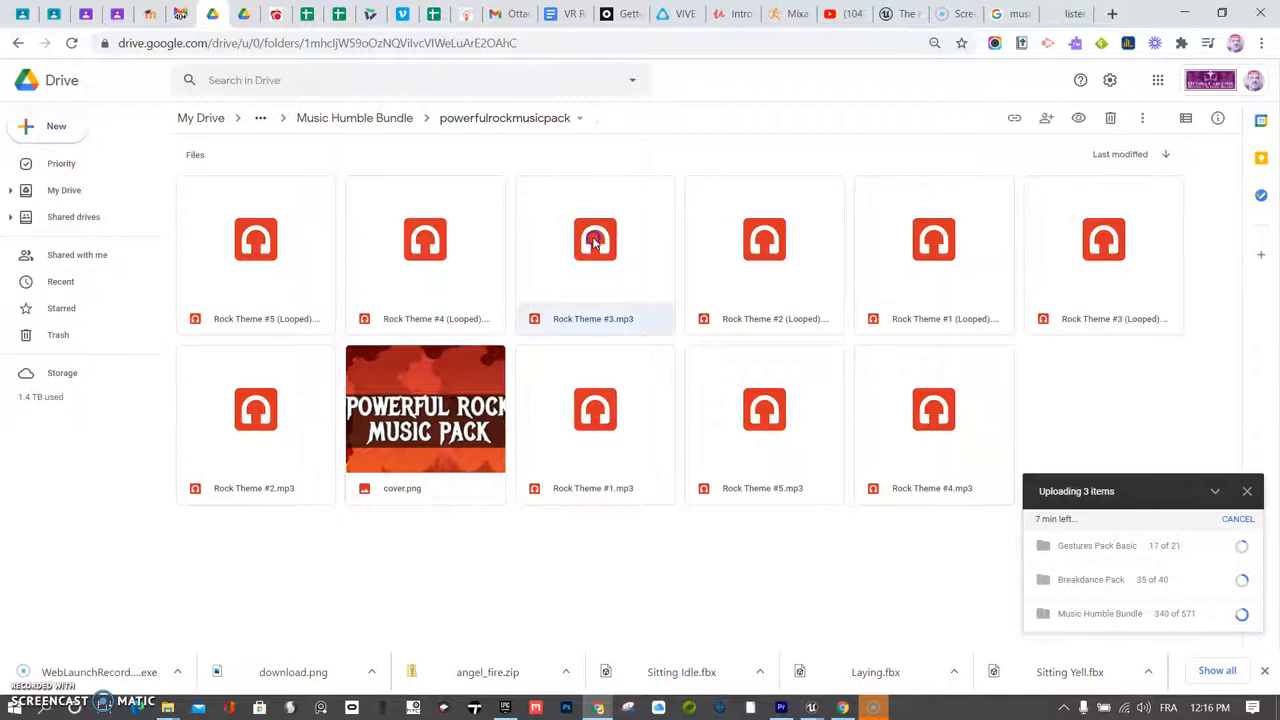
double_click(595, 240)
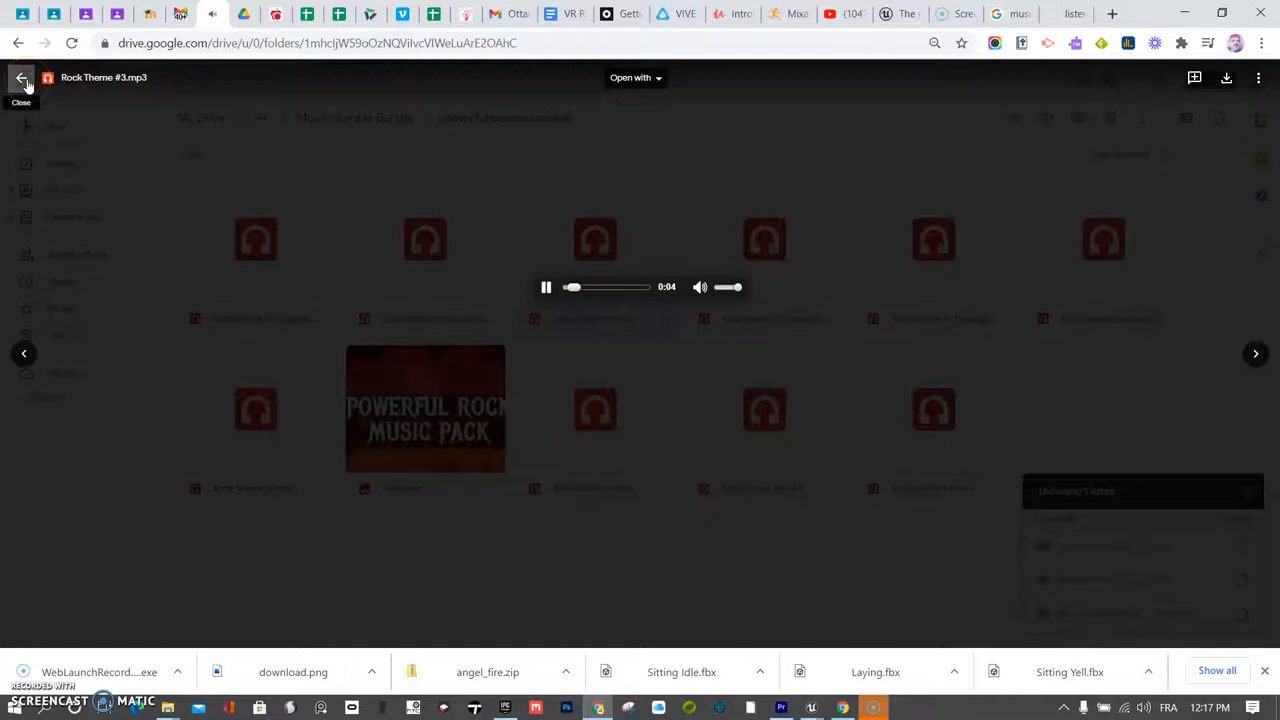
left_click(24, 78)
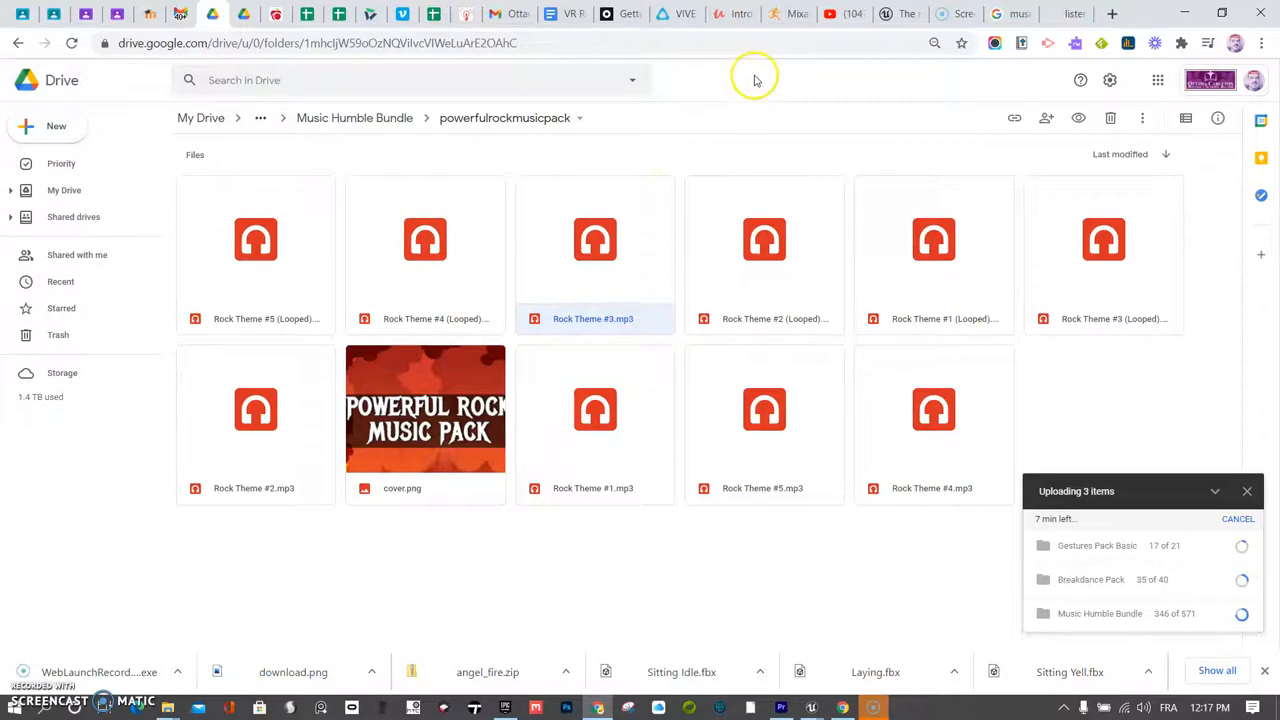
left_click(831, 14)
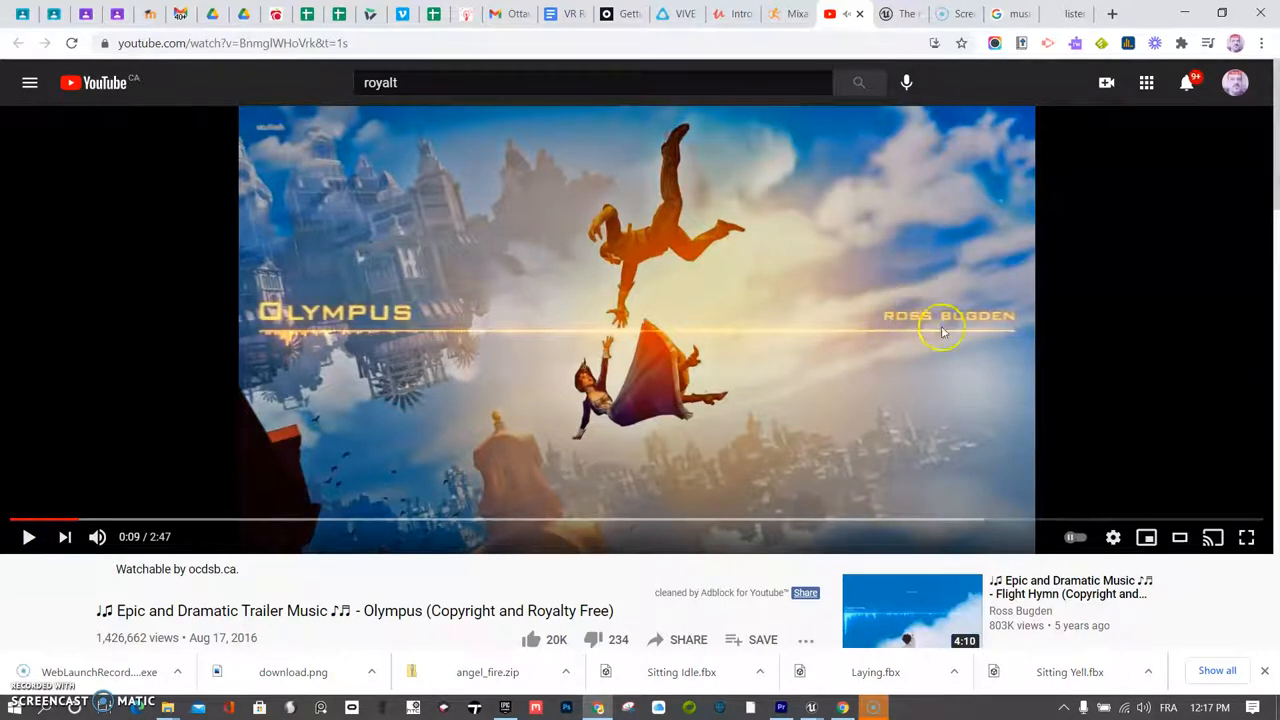
mouse_move(985, 331)
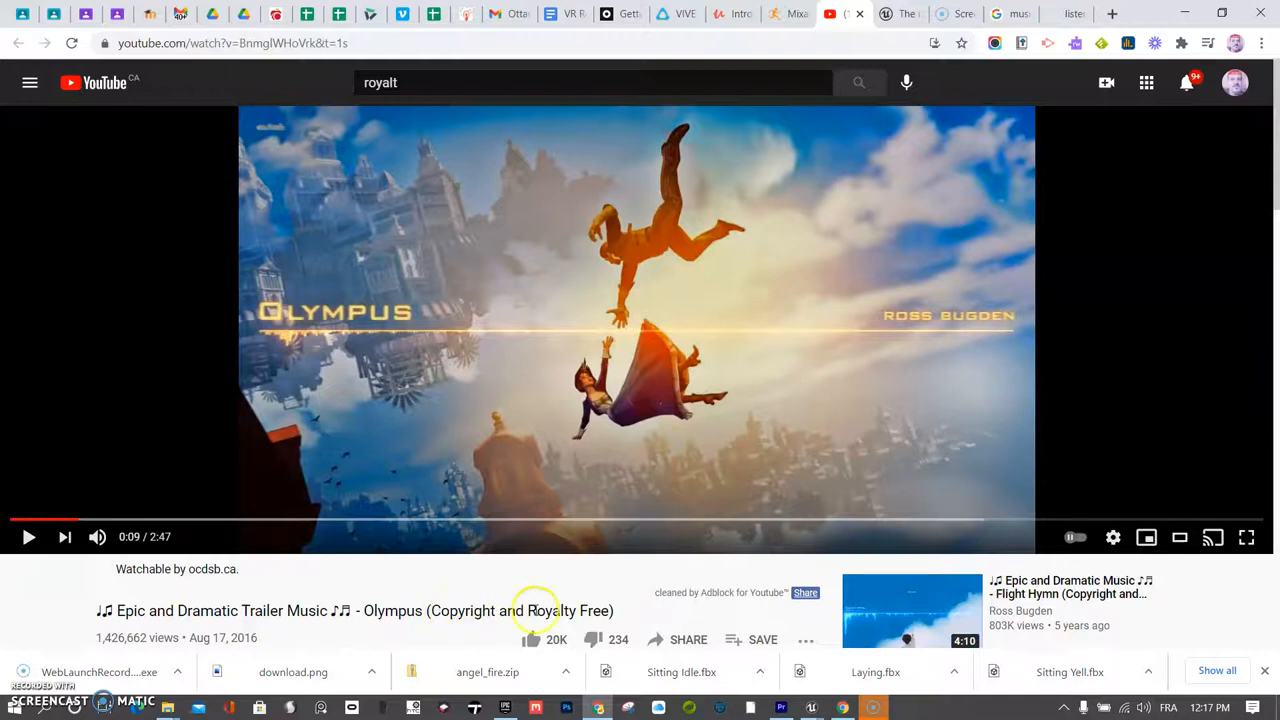
- Expand the Olympus video description and scroll through its free-use licence terms
scroll("down", 3)
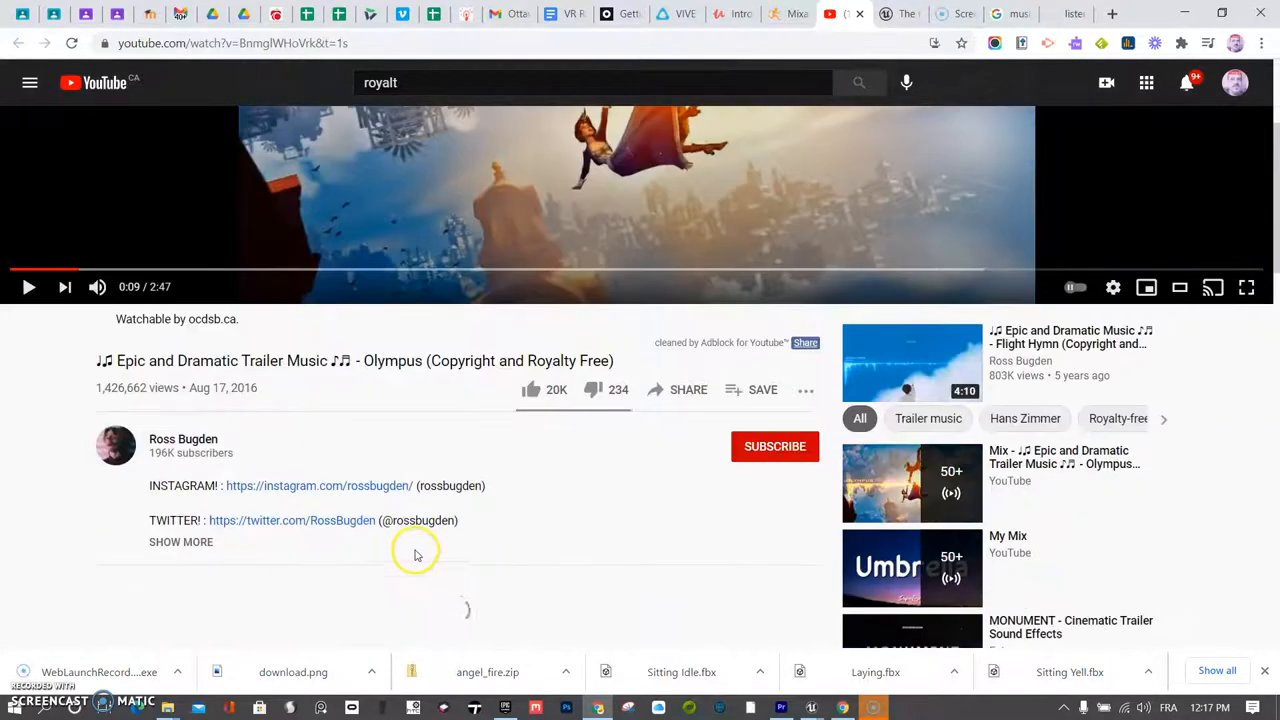
left_click(181, 542)
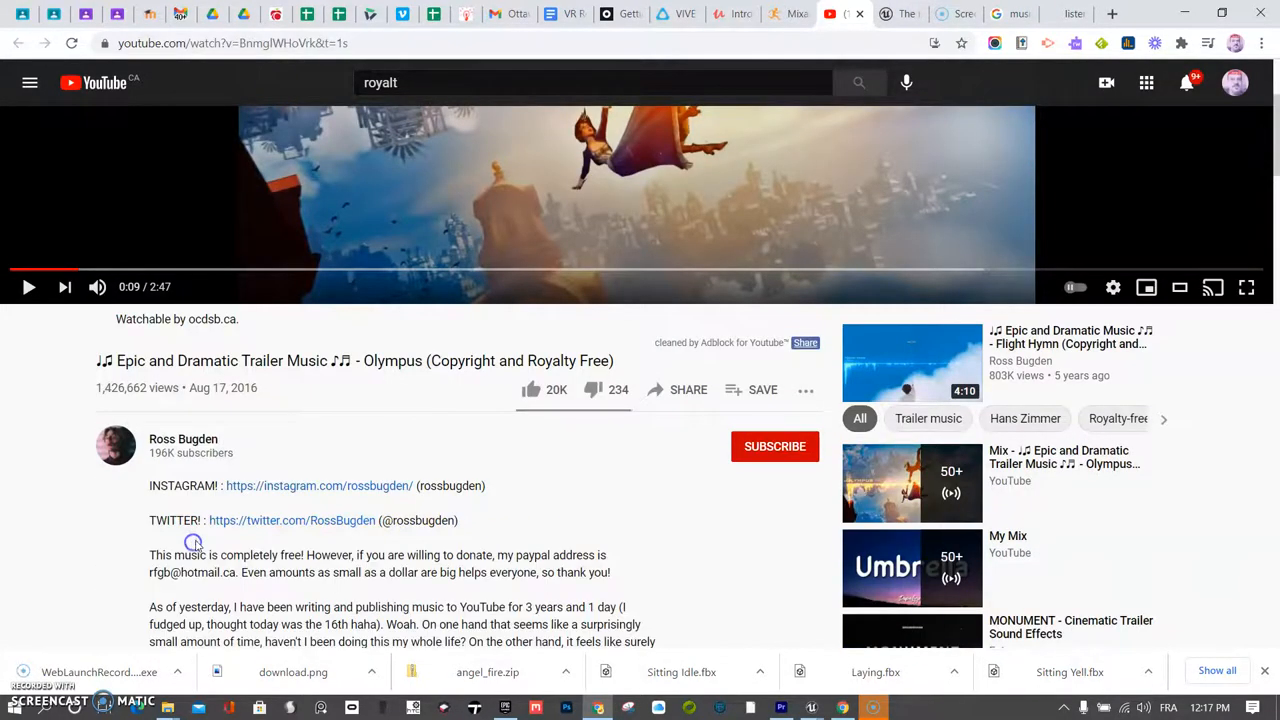
scroll("down", 3)
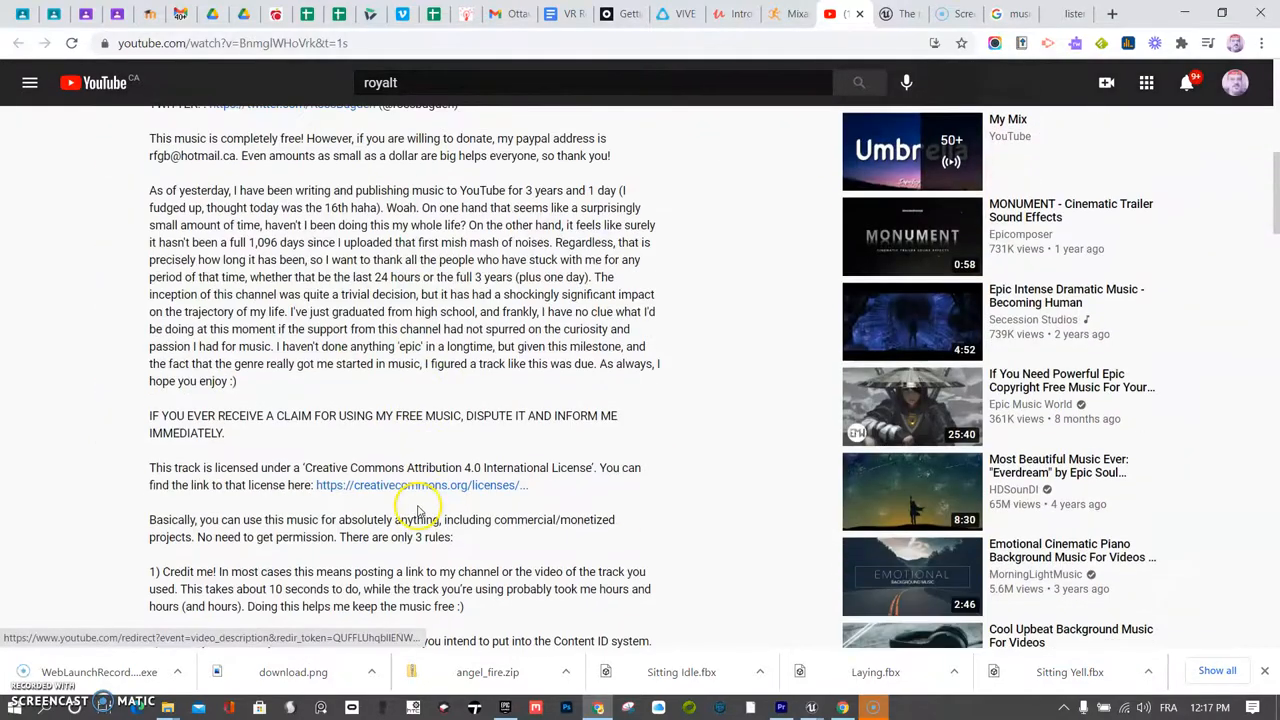
scroll("up", 3)
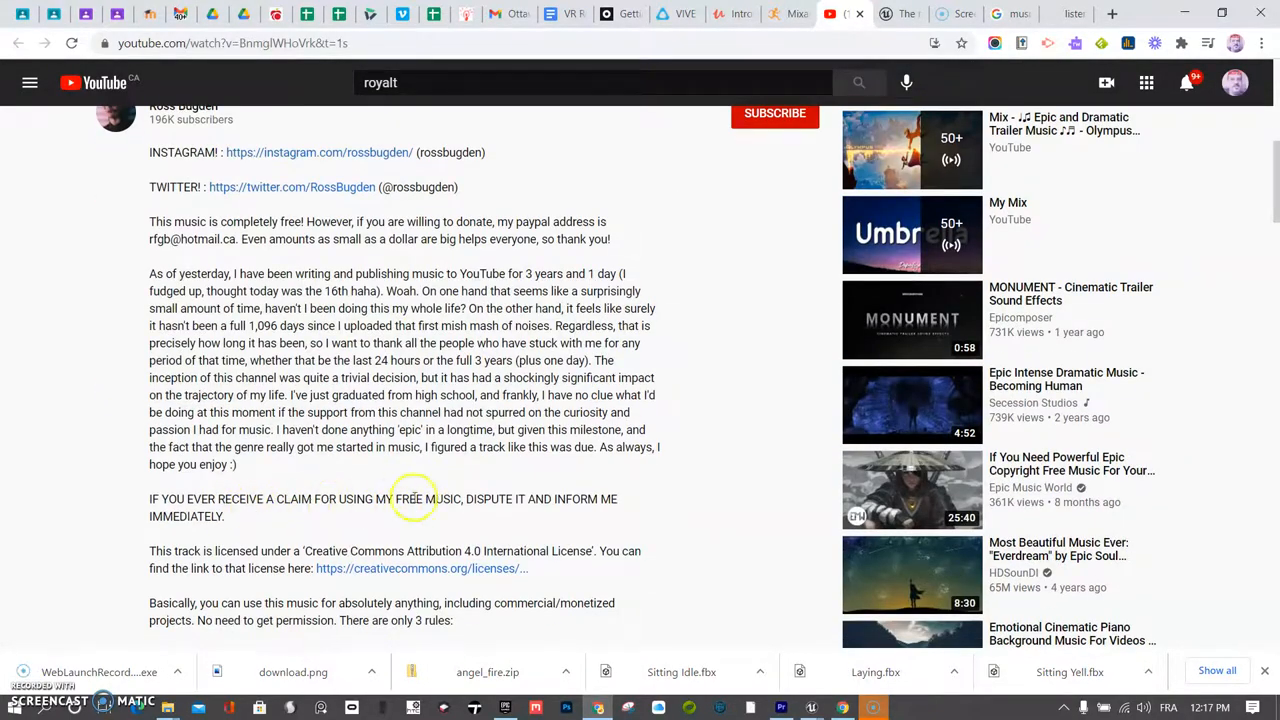
scroll("down", 3)
type("y free dramatic music")
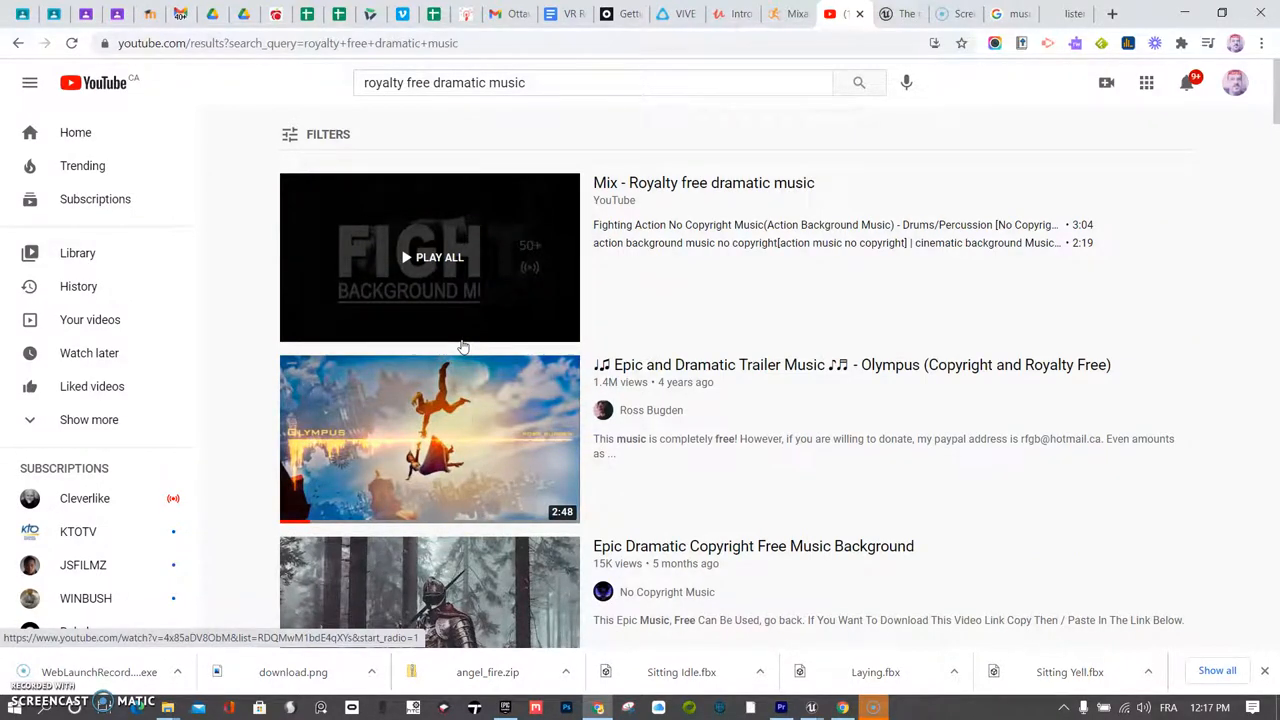
- Scroll the 'royalty free dramatic music' results to reveal more tracks like The Wasteland
scroll("down", 3)
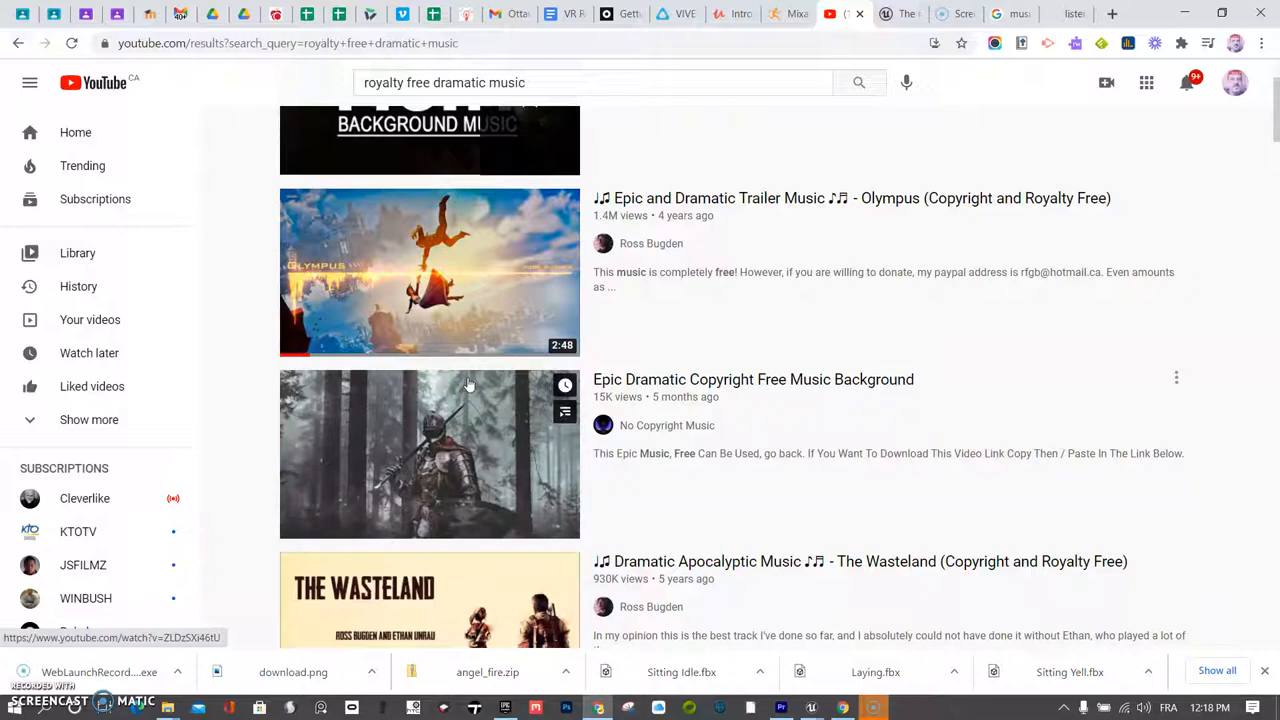
mouse_move(469, 384)
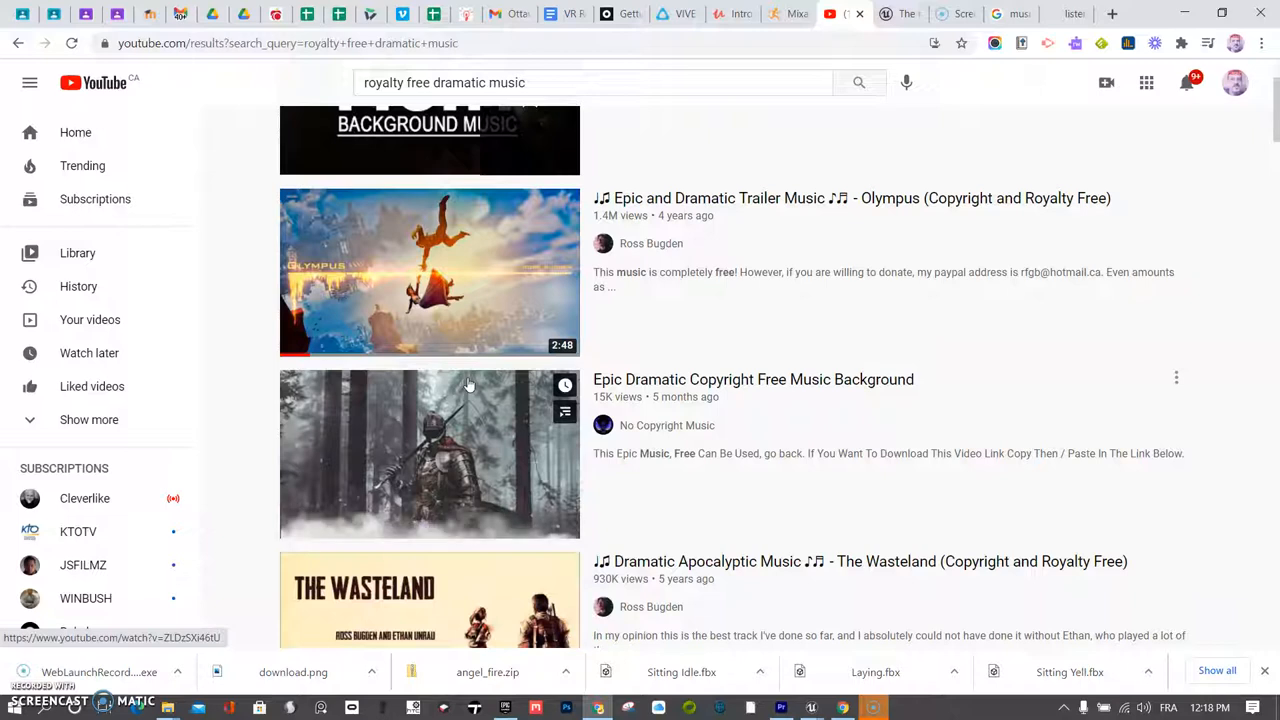
mouse_move(374, 310)
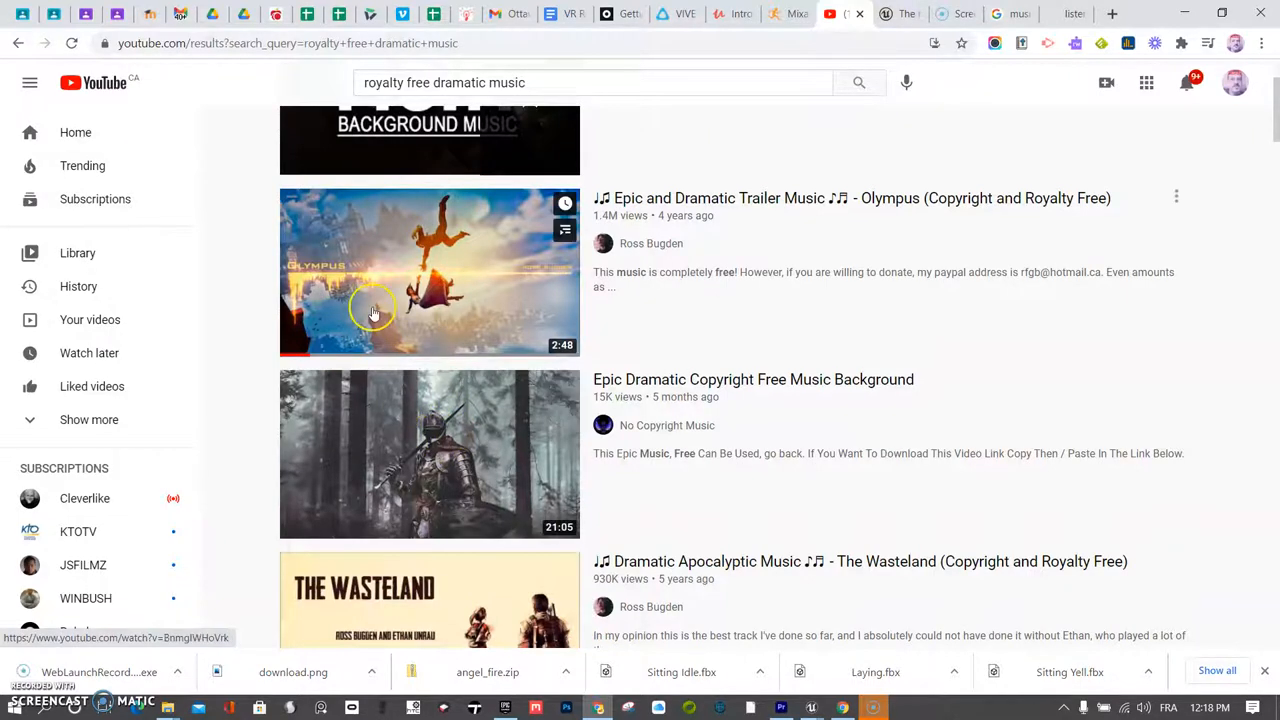
mouse_move(347, 526)
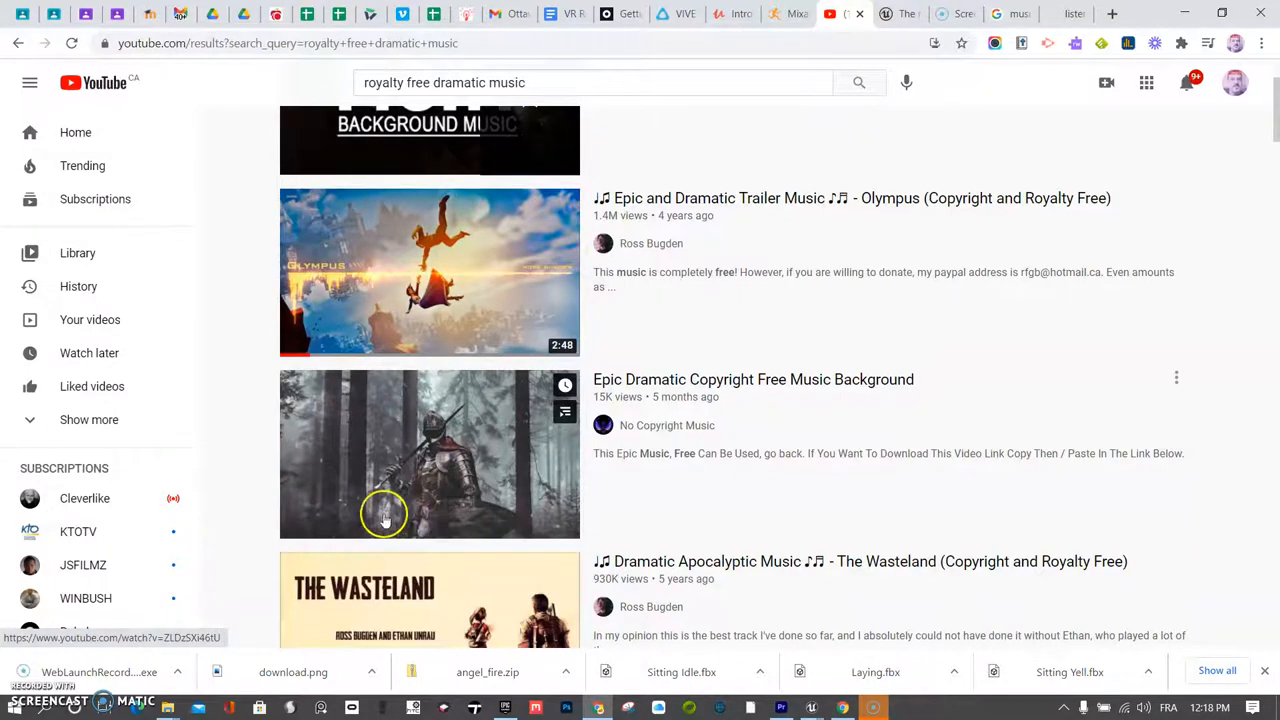
mouse_move(240, 608)
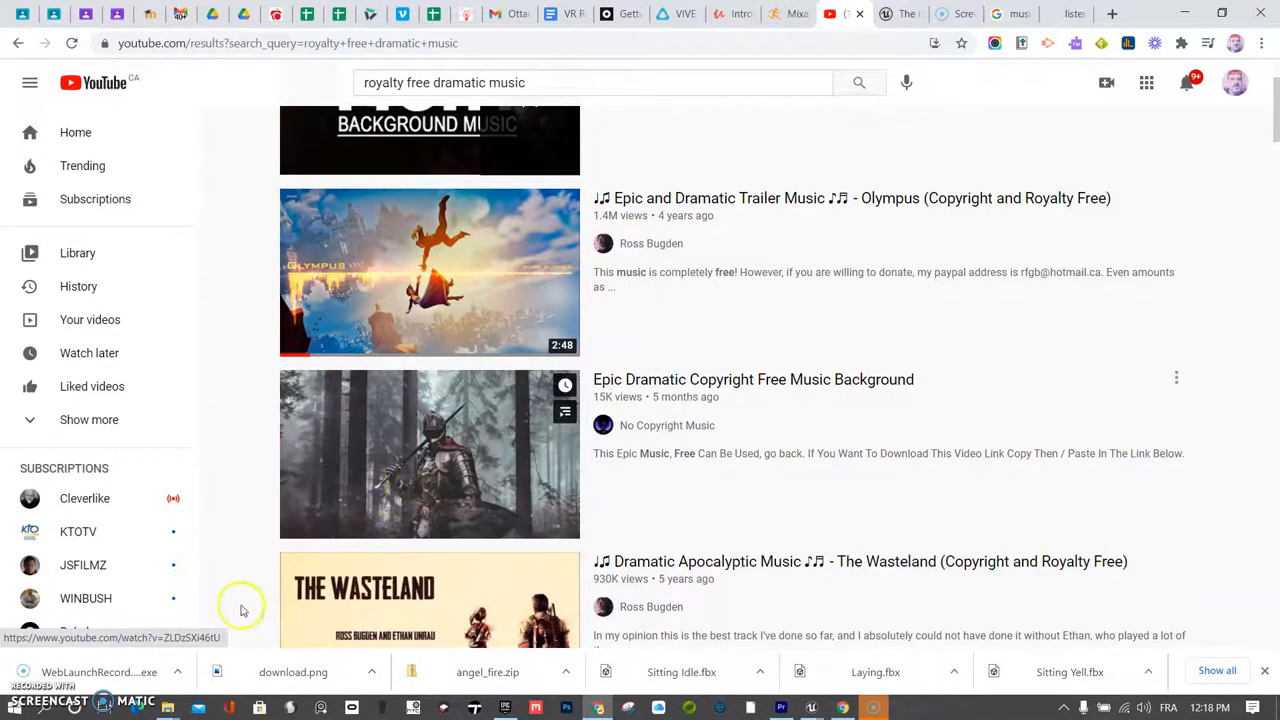